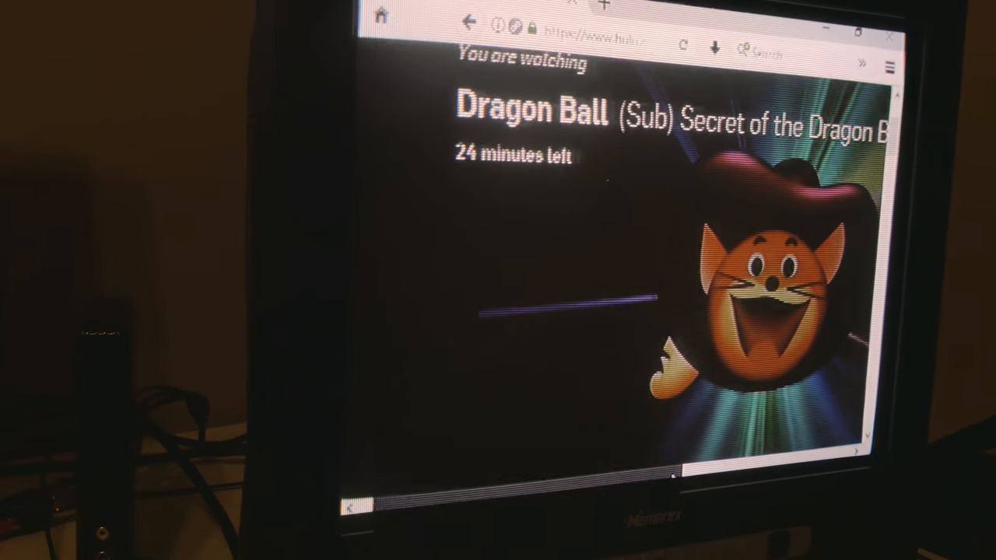
scroll("down", 3)
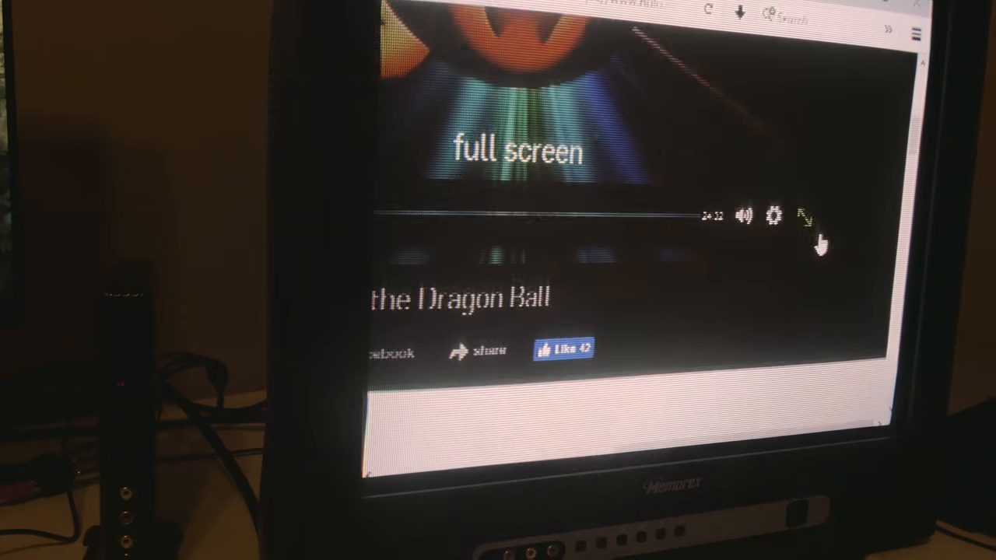